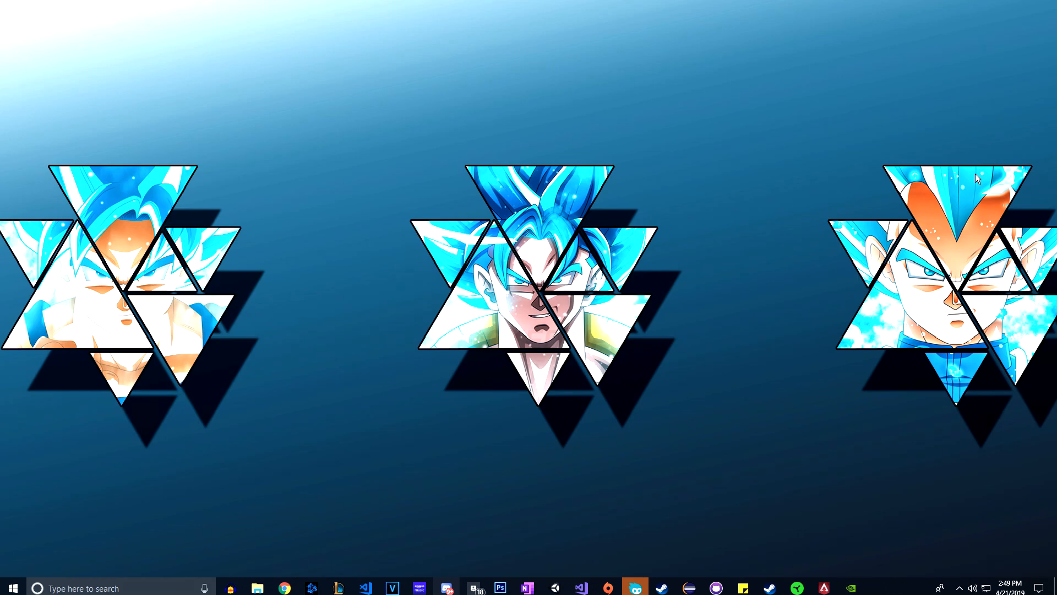
{"action": "mouse_move", "coordinate": [833, 511]}
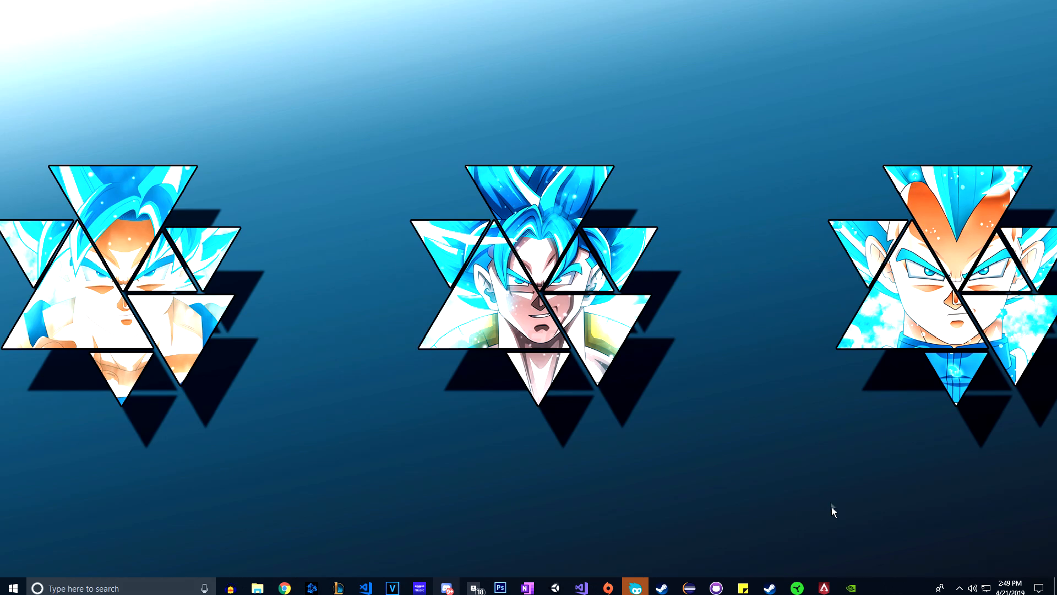
Launch Razer Synapse 3 from the taskbar to show the devices dashboard.
{"action": "left_click", "coordinate": [796, 587]}
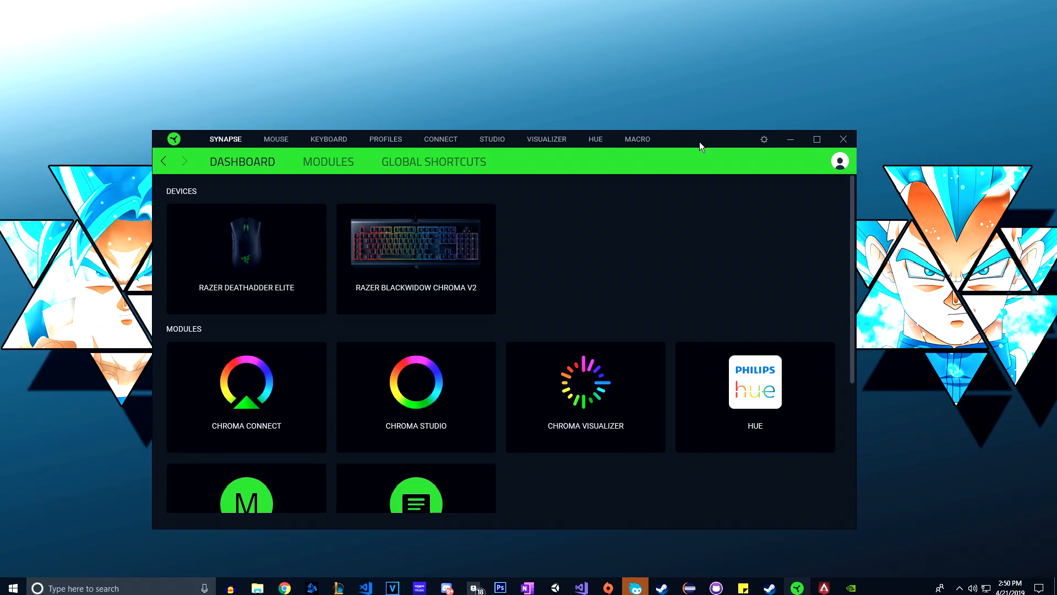
{"action": "mouse_move", "coordinate": [720, 132]}
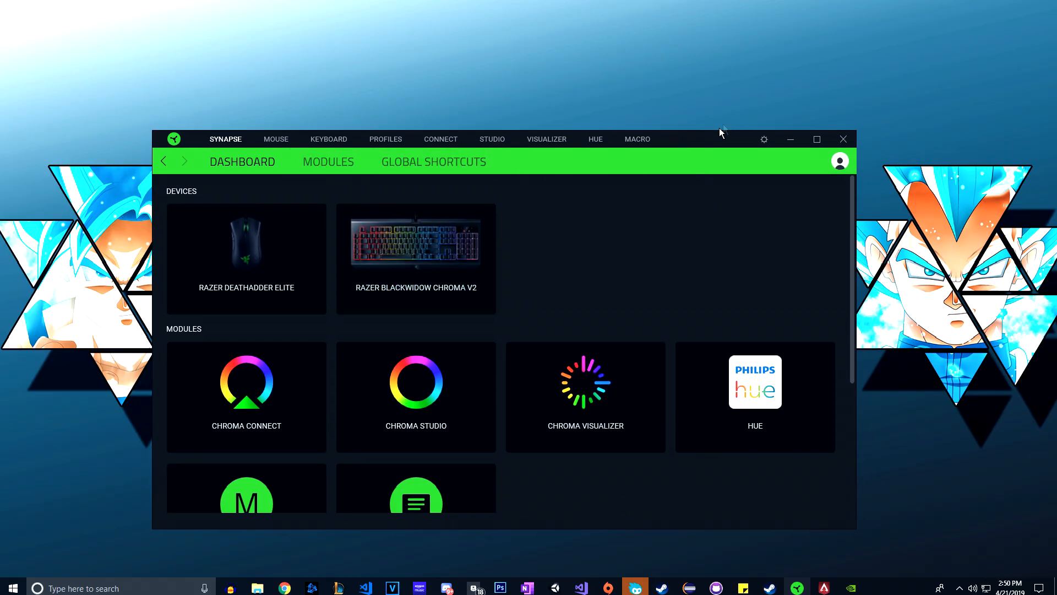
Open the DeathAdder Elite's Apex profile and show the RapidFire button's macro assignment.
{"action": "scroll", "scroll_direction": "down", "scroll_amount": 3}
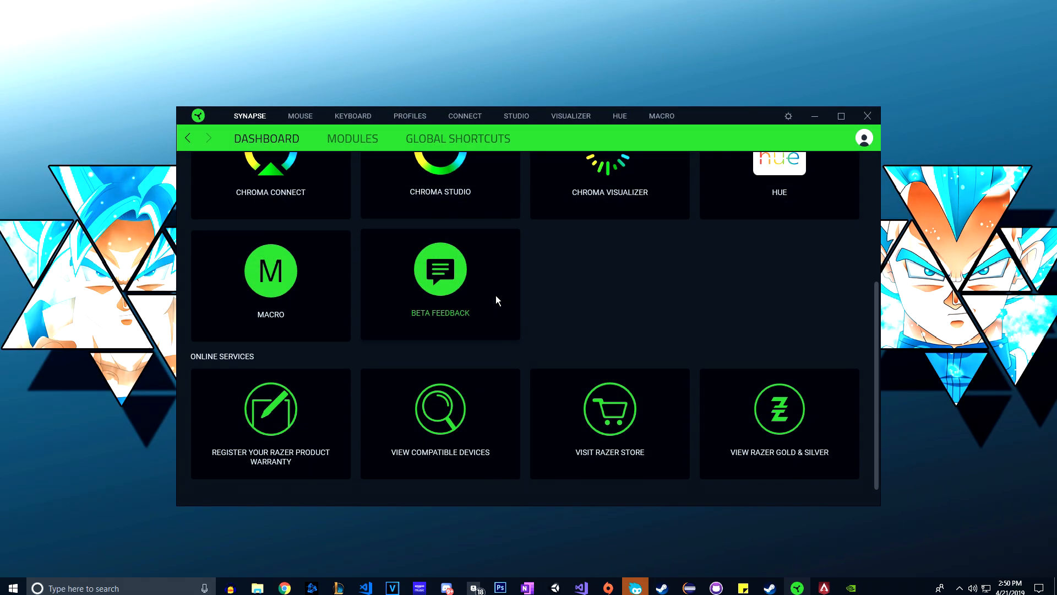
{"action": "scroll", "scroll_direction": "up", "scroll_amount": 3}
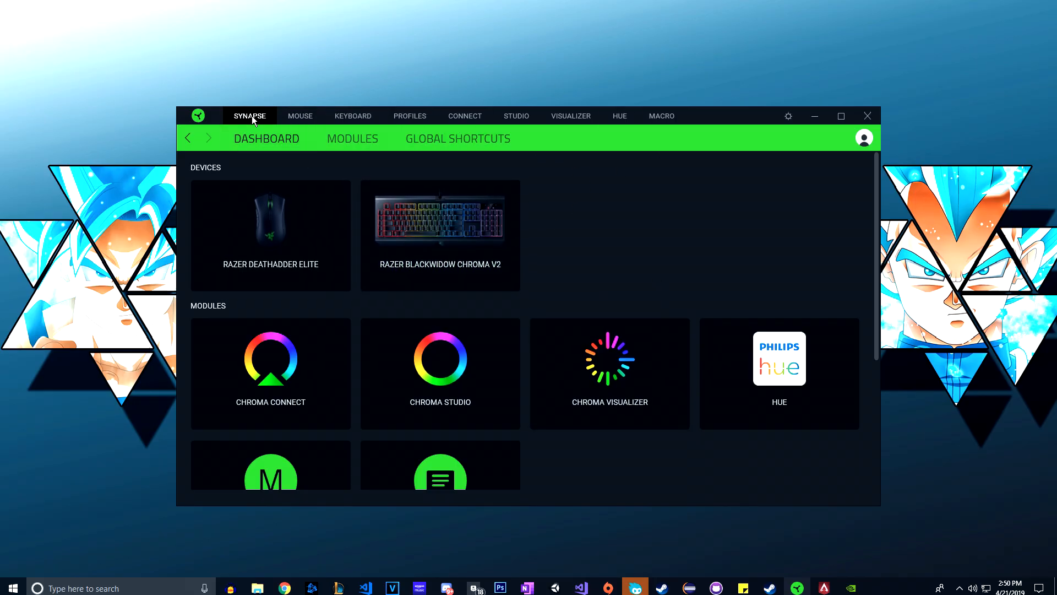
{"action": "mouse_move", "coordinate": [352, 115]}
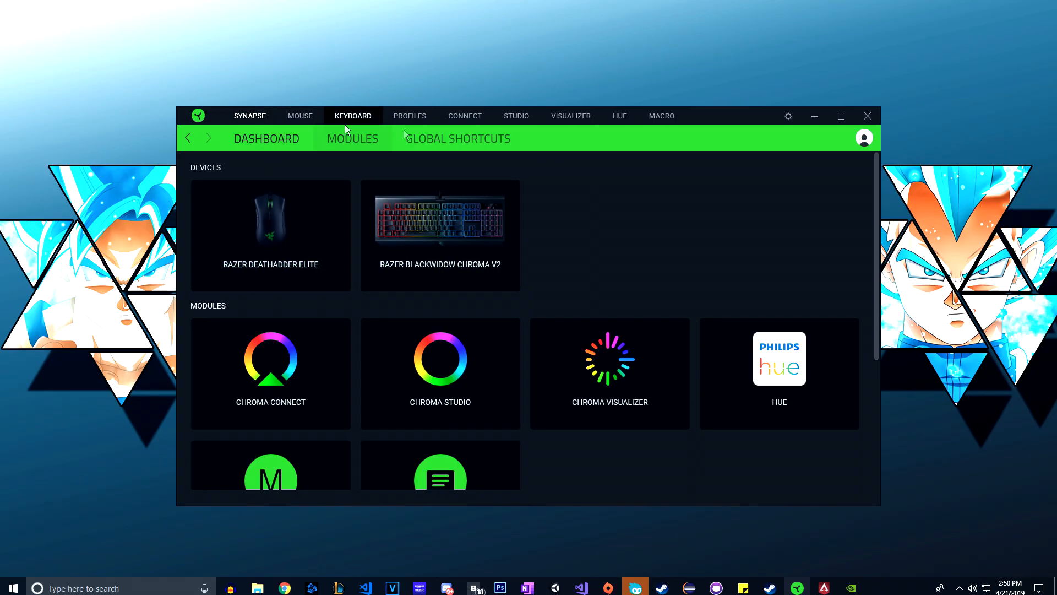
{"action": "mouse_move", "coordinate": [301, 115]}
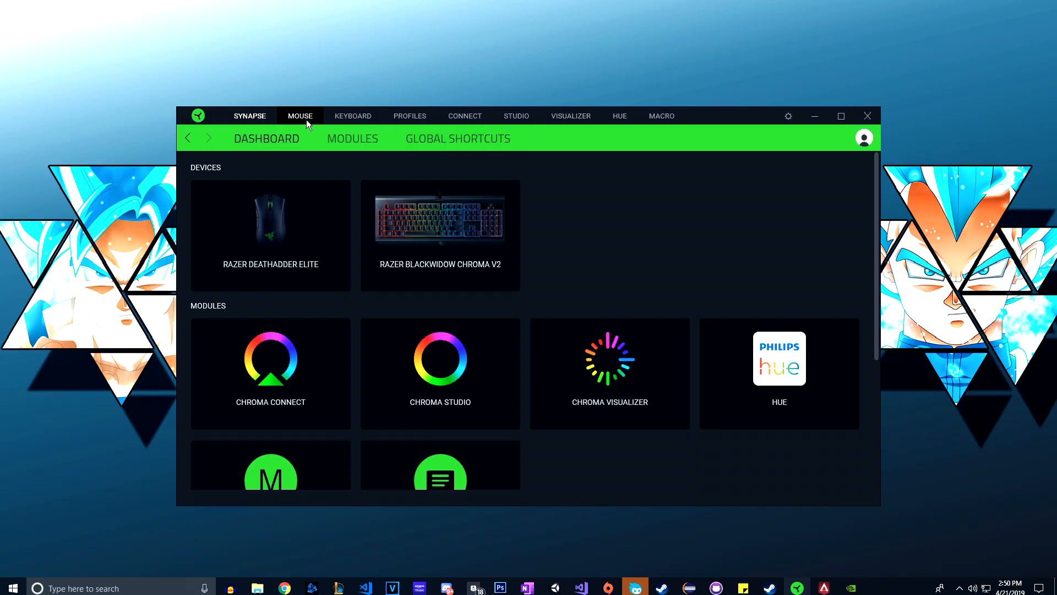
{"action": "left_click", "coordinate": [300, 115]}
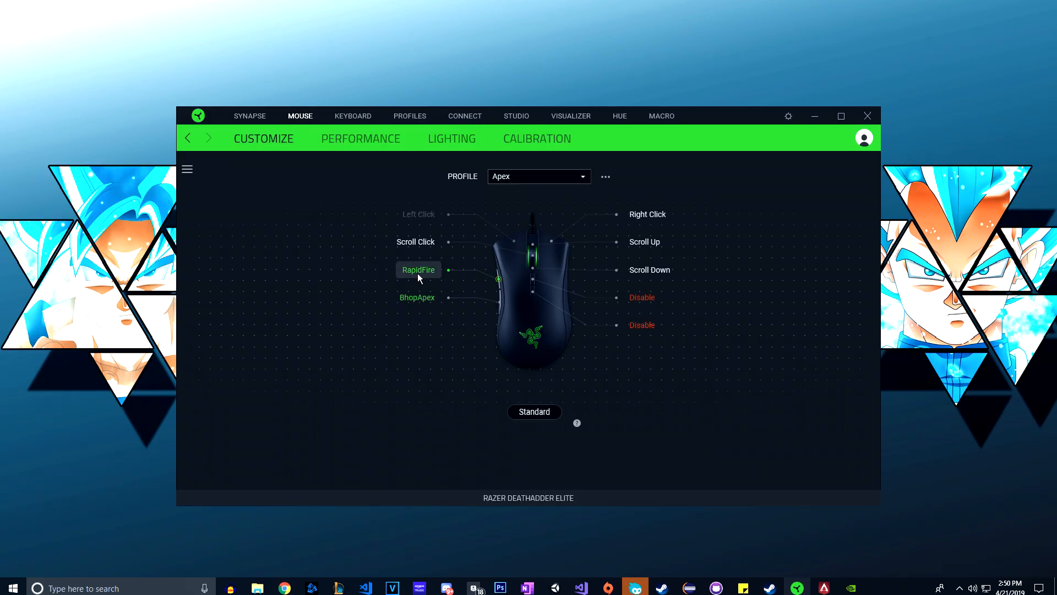
{"action": "left_click", "coordinate": [418, 269]}
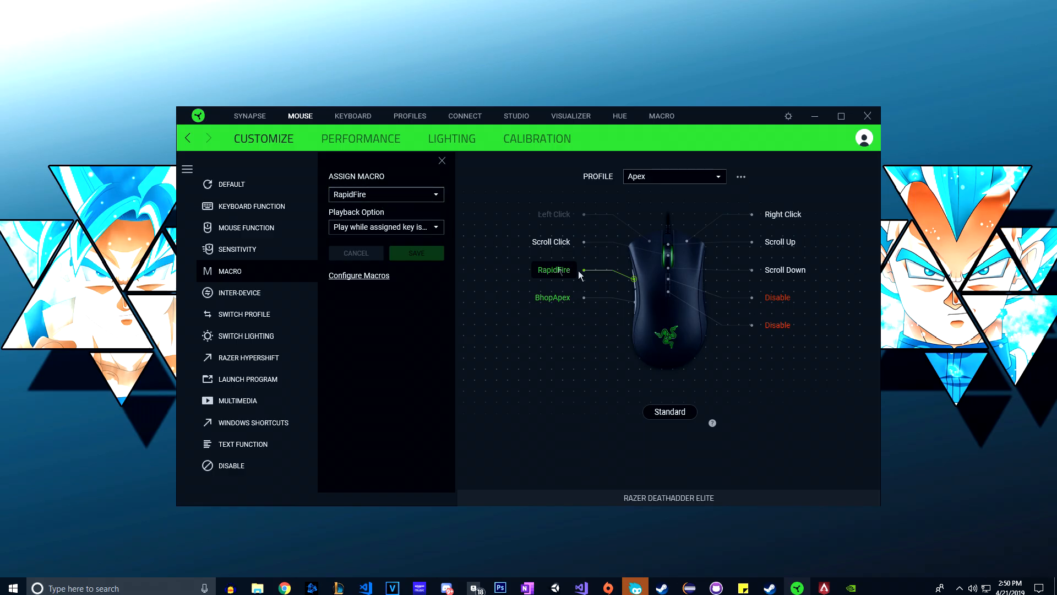
Inspect the RapidFire macro under Rapid Test: two left clicks with 0.01 s delay.
{"action": "left_click", "coordinate": [661, 115]}
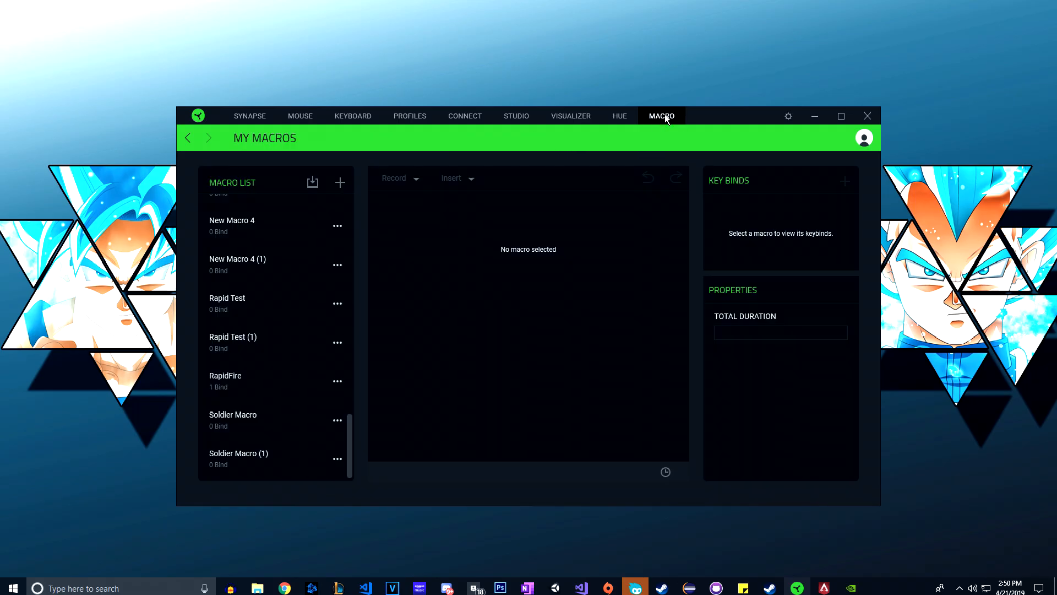
{"action": "mouse_move", "coordinate": [276, 302]}
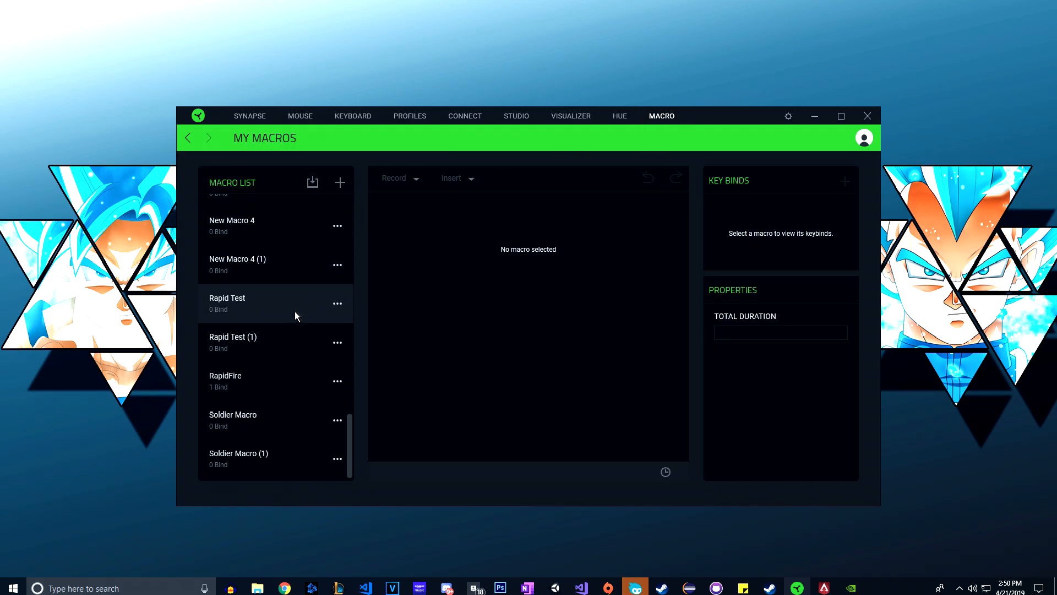
{"action": "left_click", "coordinate": [228, 302]}
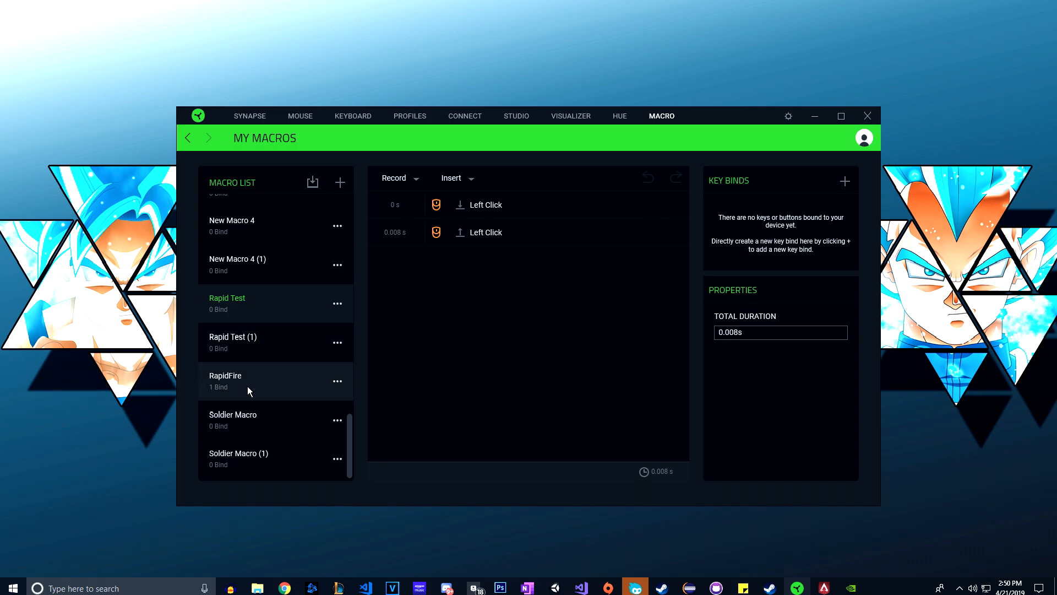
{"action": "left_click", "coordinate": [225, 375]}
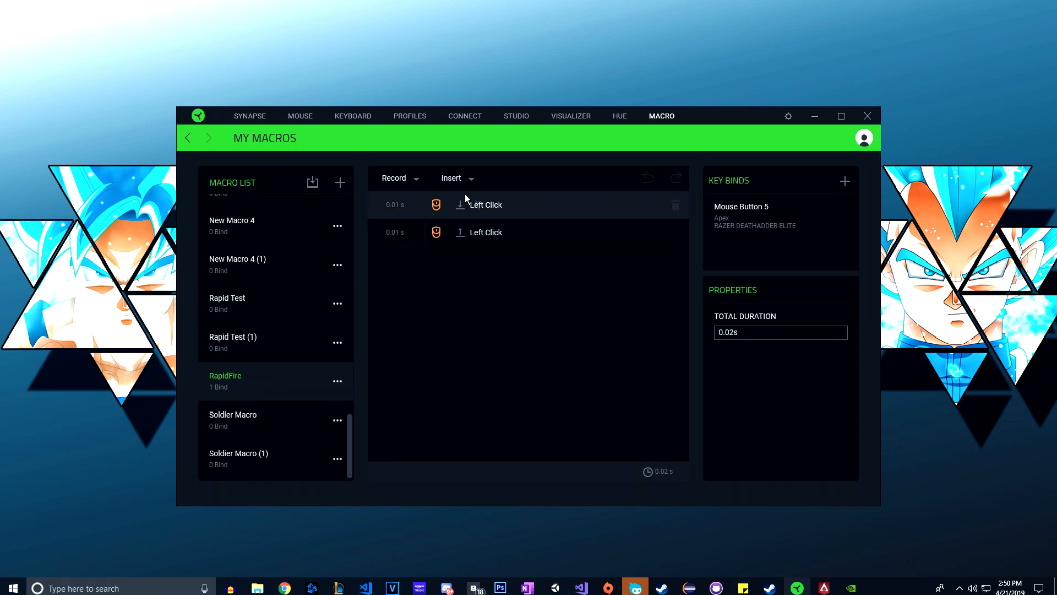
{"action": "left_click", "coordinate": [485, 232]}
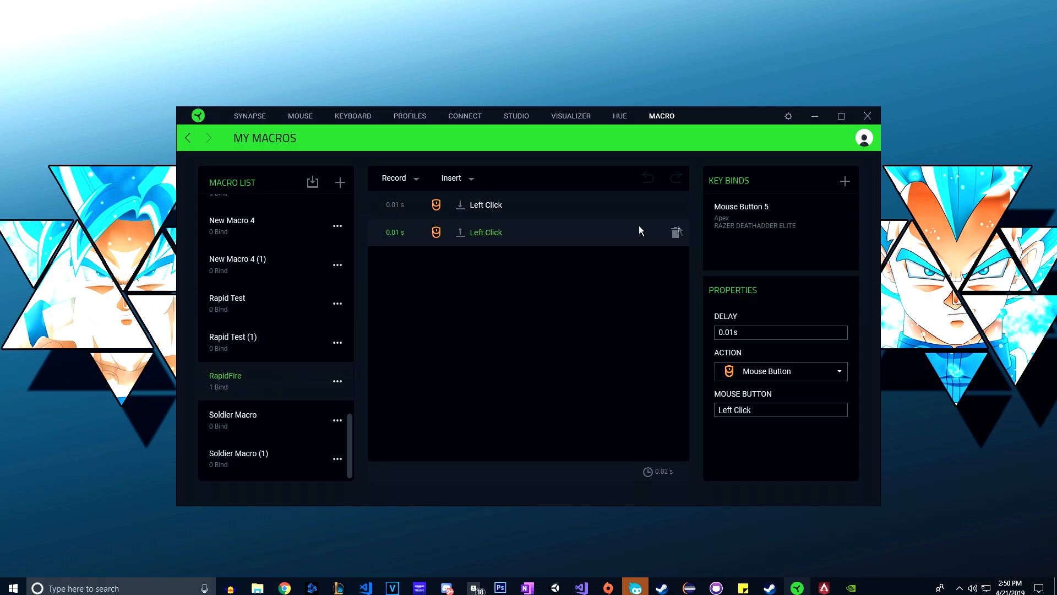
{"action": "mouse_move", "coordinate": [271, 412]}
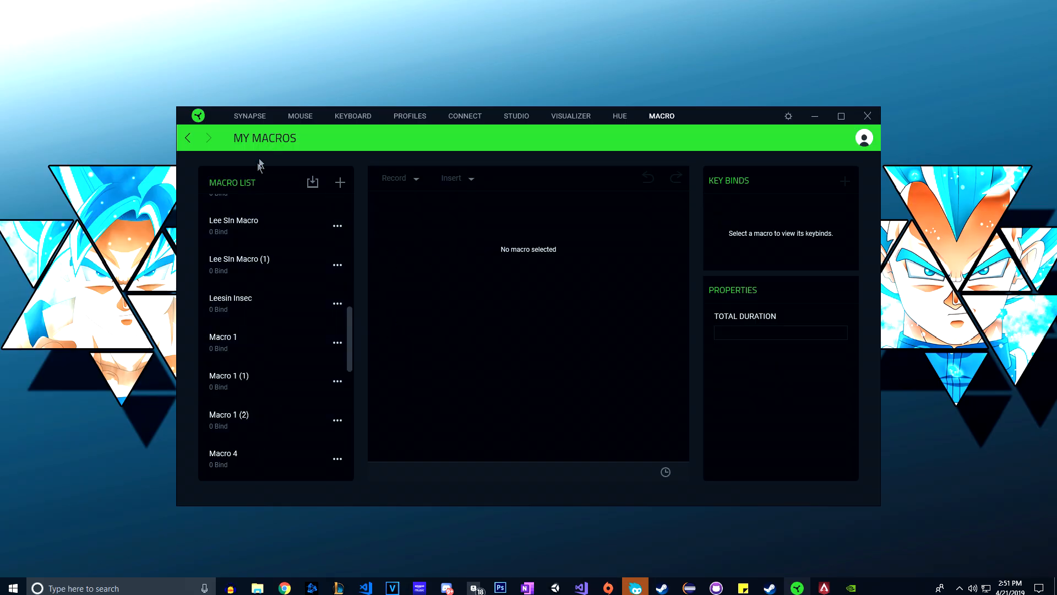
{"action": "mouse_move", "coordinate": [334, 191]}
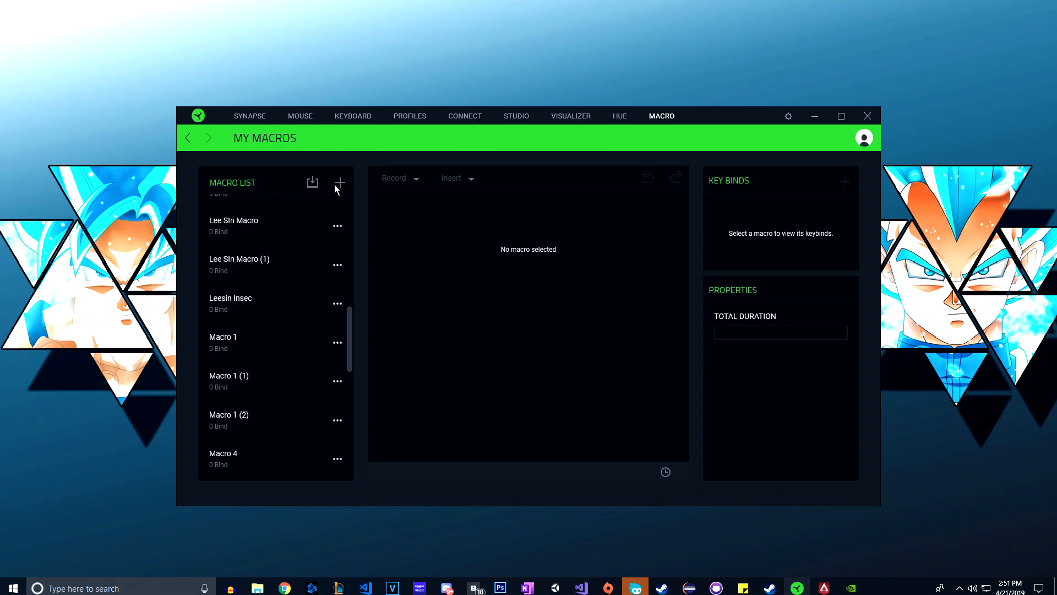
Add a new macro to the Macro List and name it 'RapidFire TestV'.
{"action": "left_click", "coordinate": [339, 182]}
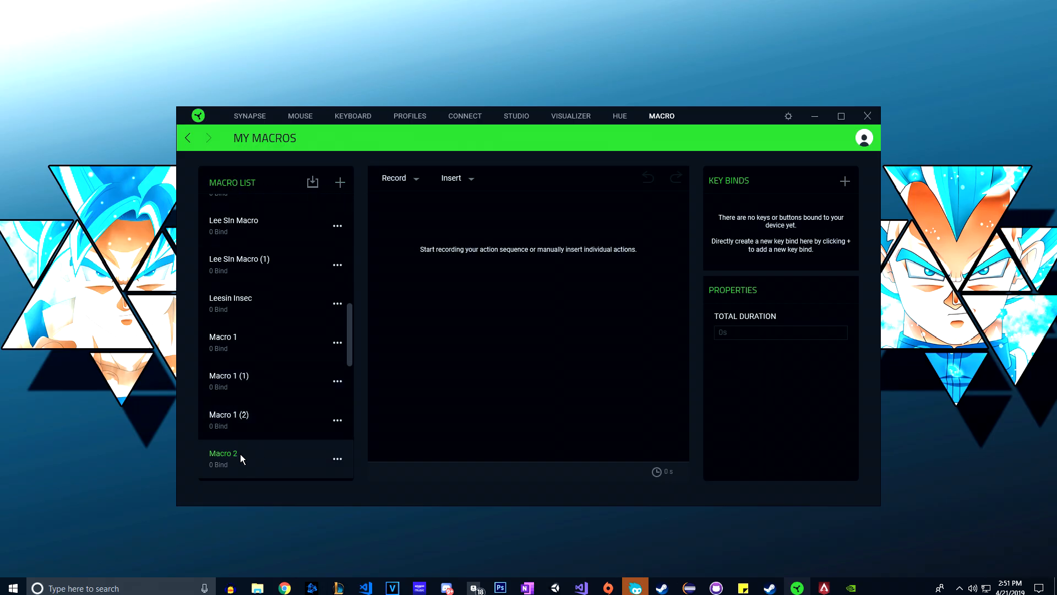
{"action": "mouse_move", "coordinate": [207, 460]}
{"action": "type", "text": "Rap"}
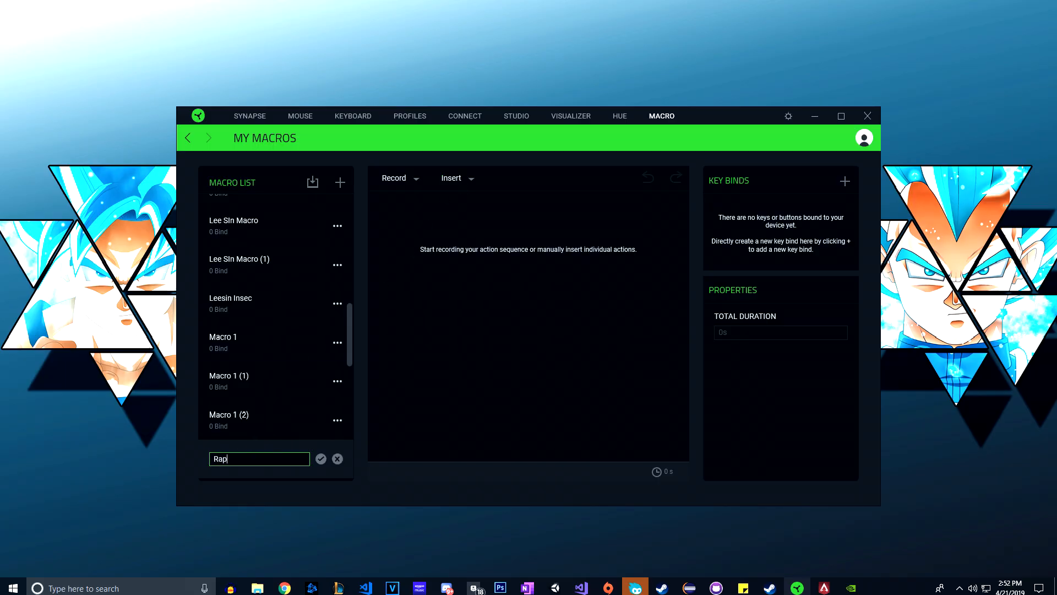
{"action": "type", "text": "idFire Test"}
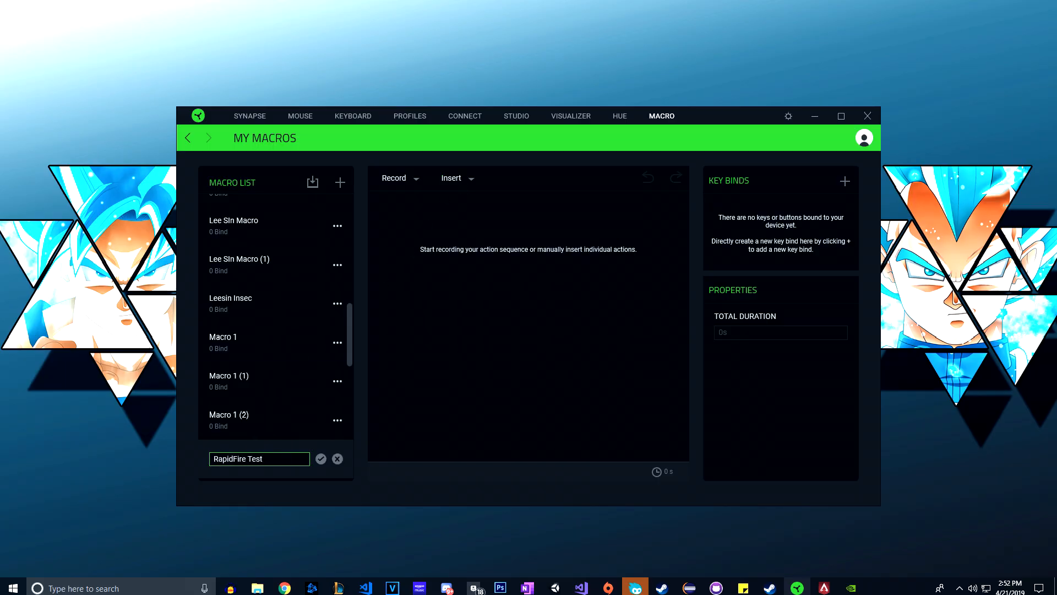
{"action": "type", "text": "V"}
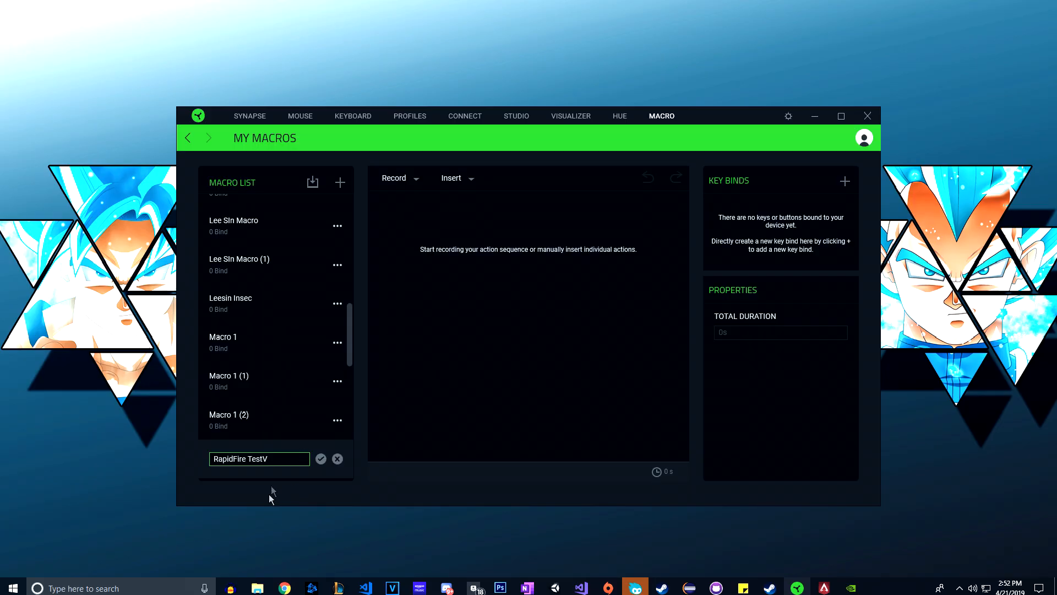
{"action": "left_click", "coordinate": [457, 178]}
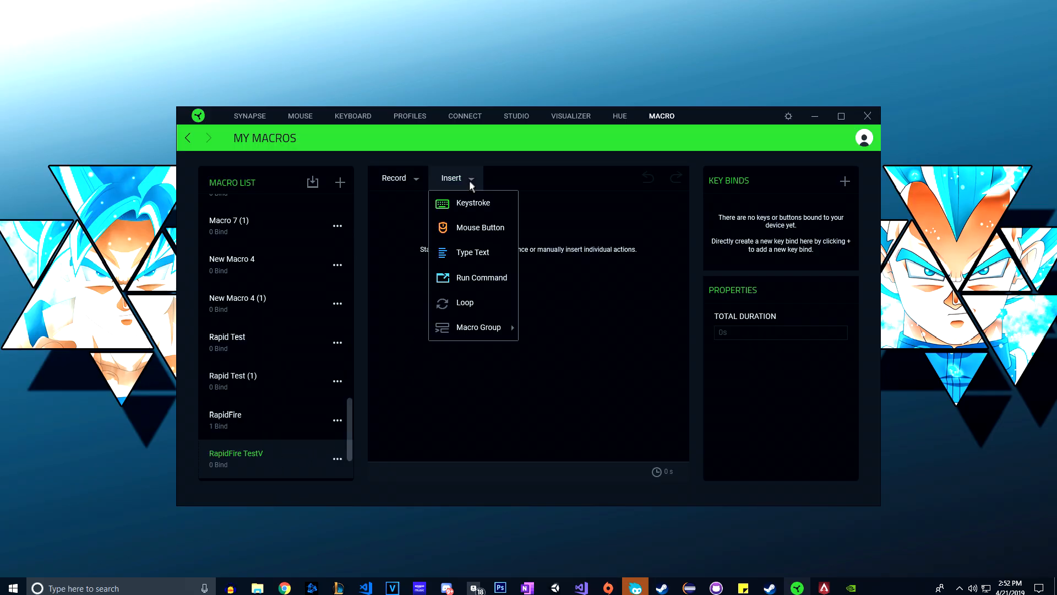
Record a single left-click press and release into RapidFire TestV.
{"action": "left_click", "coordinate": [394, 178]}
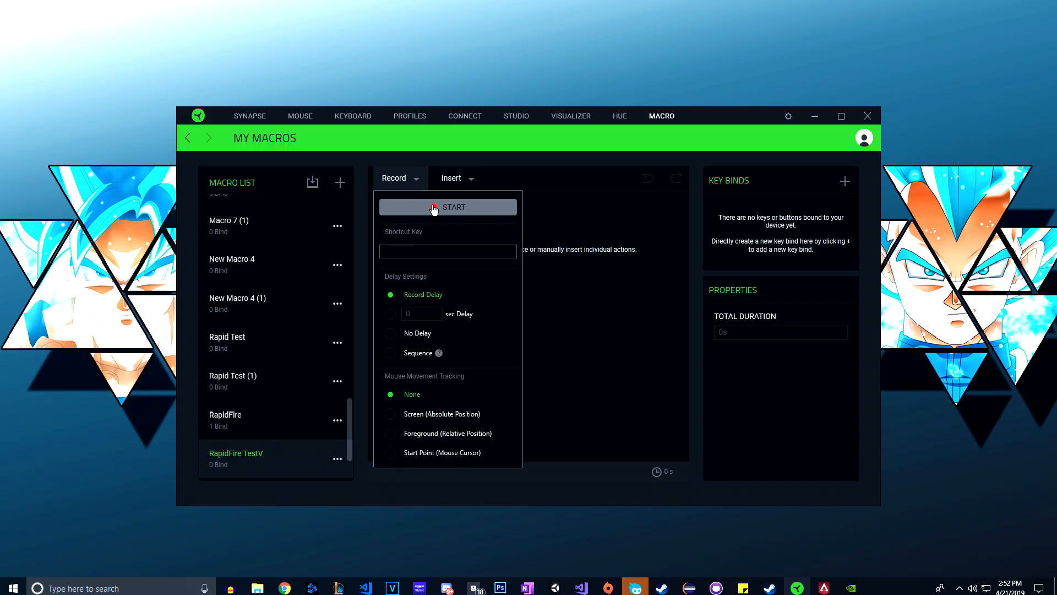
{"action": "left_click", "coordinate": [447, 207]}
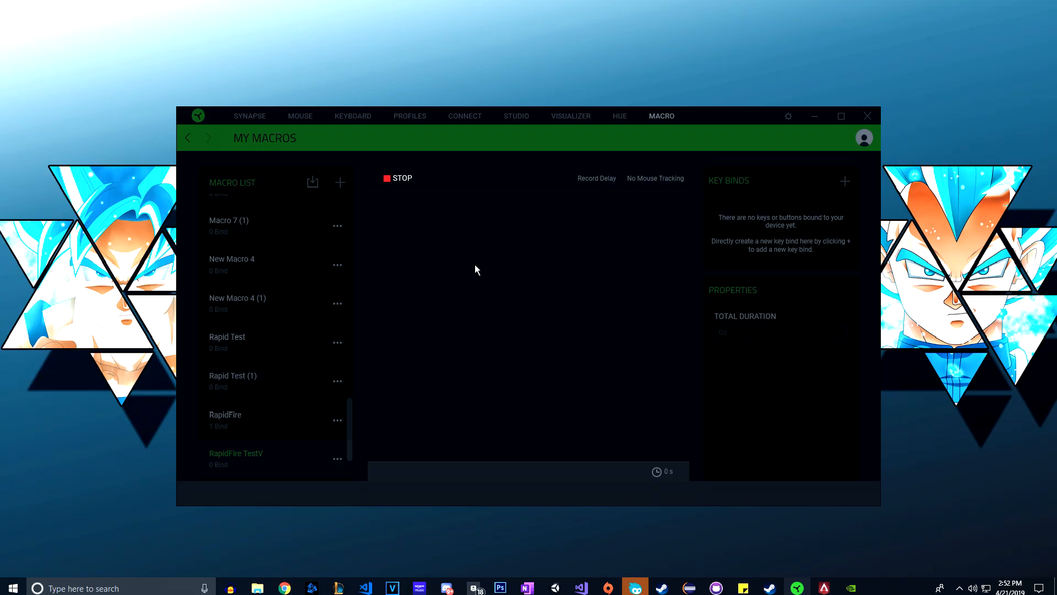
{"action": "left_click", "coordinate": [401, 178]}
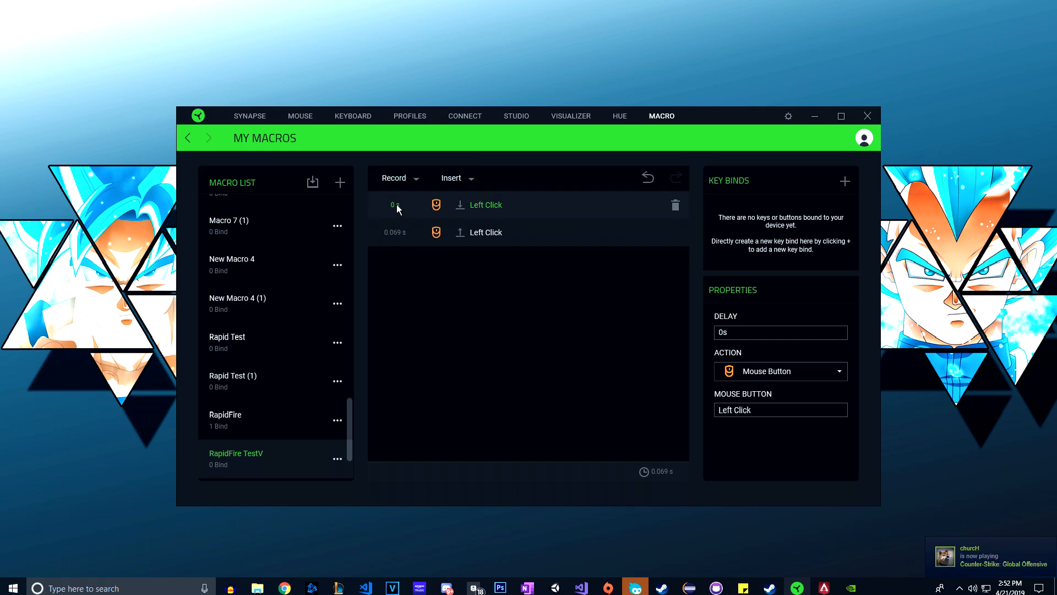
{"action": "mouse_move", "coordinate": [559, 214]}
{"action": "type", "text": "0"}
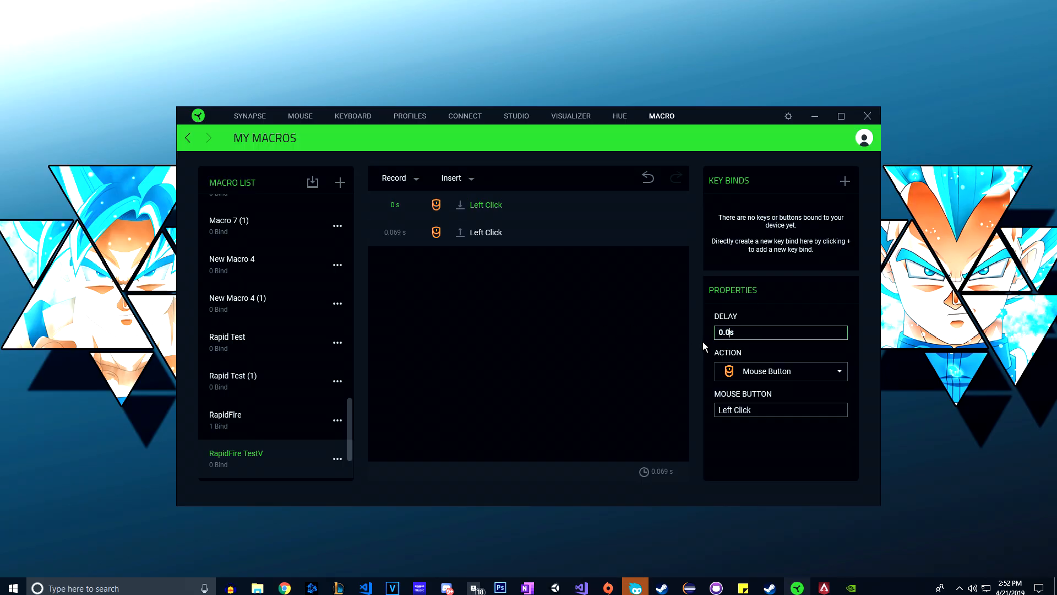
Set the second Left Click step's delay to 0.01 s.
{"action": "left_click", "coordinate": [394, 232]}
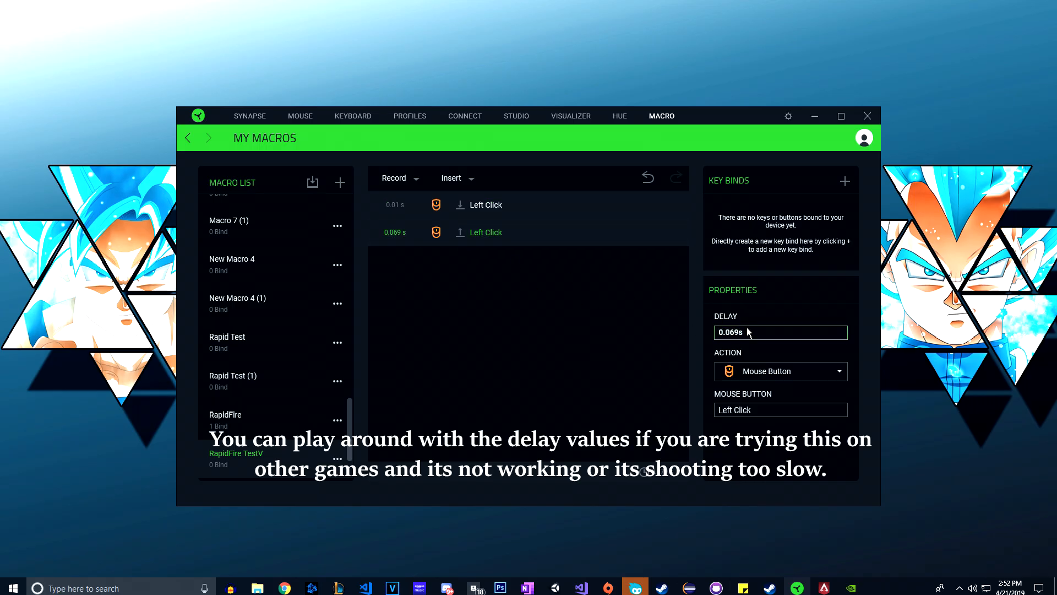
{"action": "type", "text": "0.0"}
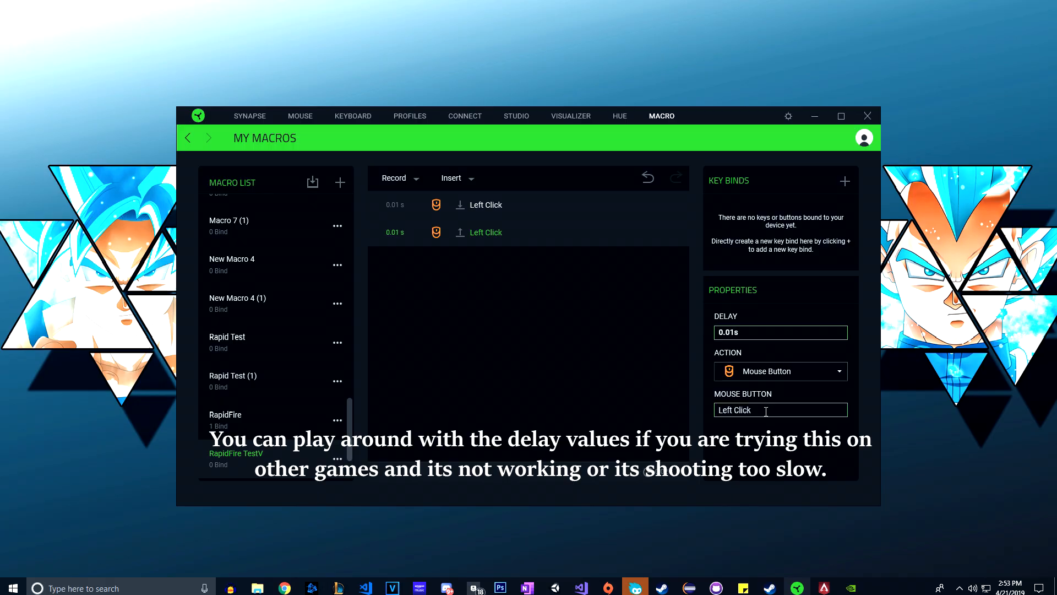
{"action": "mouse_move", "coordinate": [659, 317]}
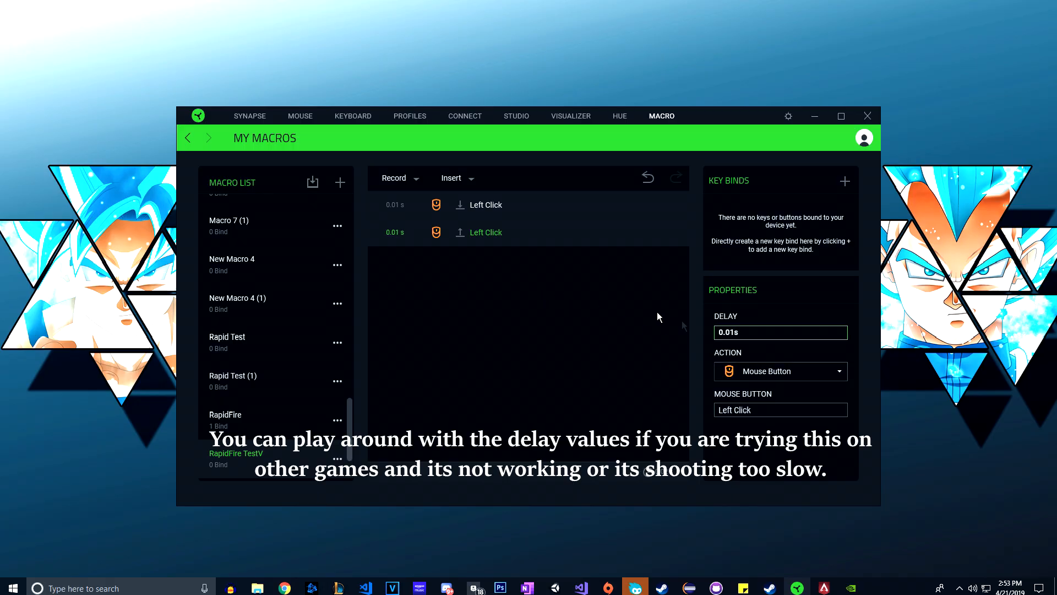
{"action": "mouse_move", "coordinate": [589, 168]}
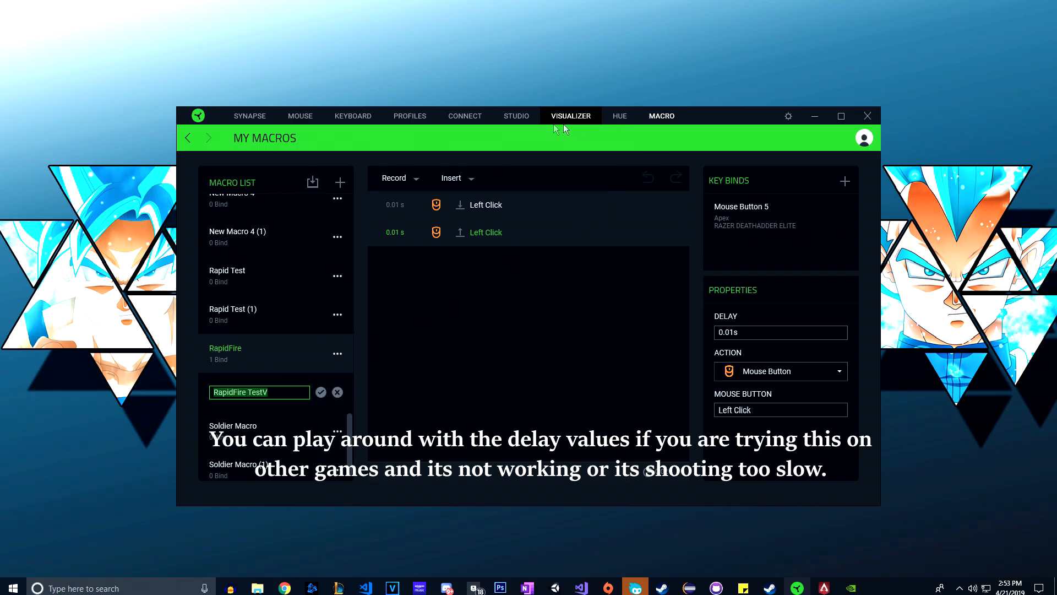
Return to the DeathAdder Elite's Customize page for the Apex profile.
{"action": "left_click", "coordinate": [300, 115]}
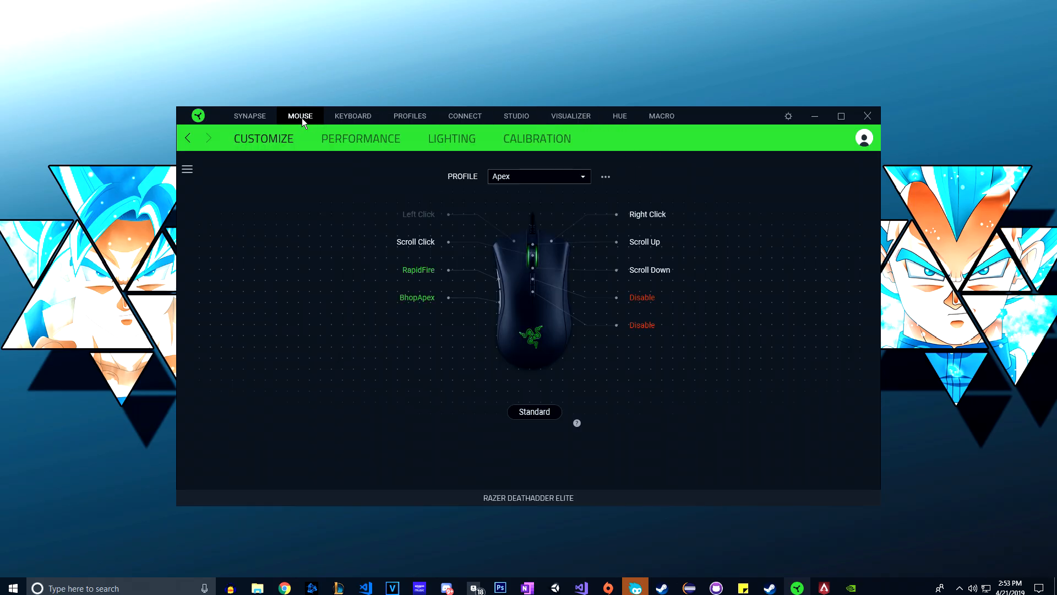
{"action": "mouse_move", "coordinate": [493, 282]}
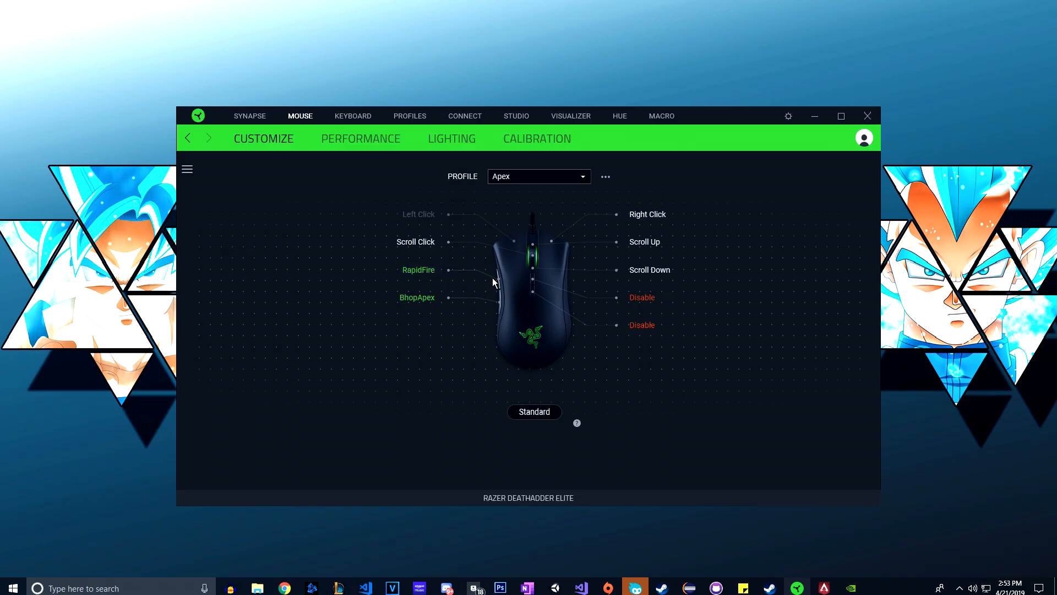
{"action": "mouse_move", "coordinate": [526, 223]}
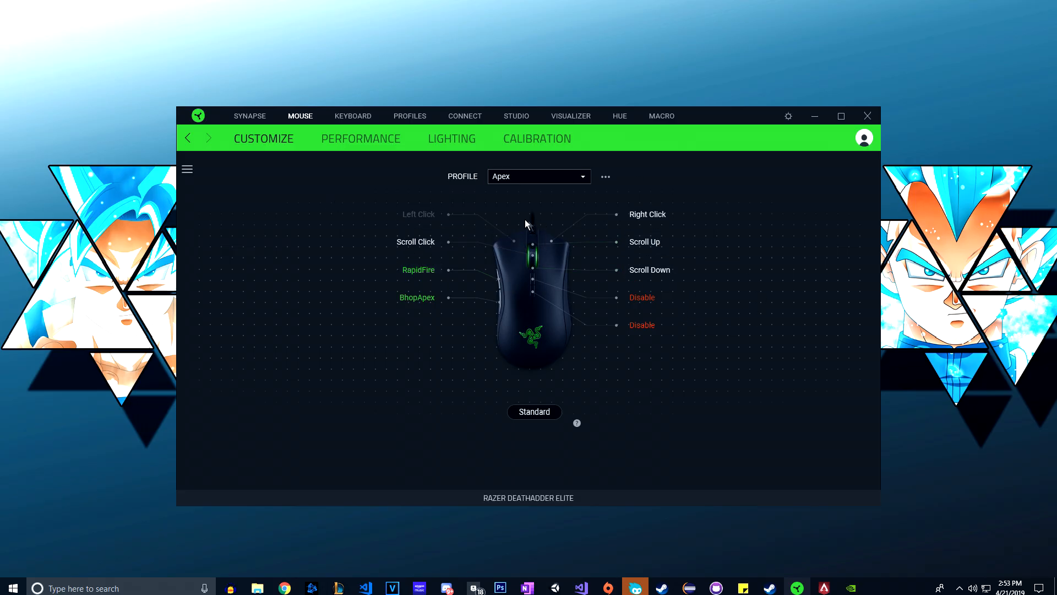
{"action": "mouse_move", "coordinate": [499, 286]}
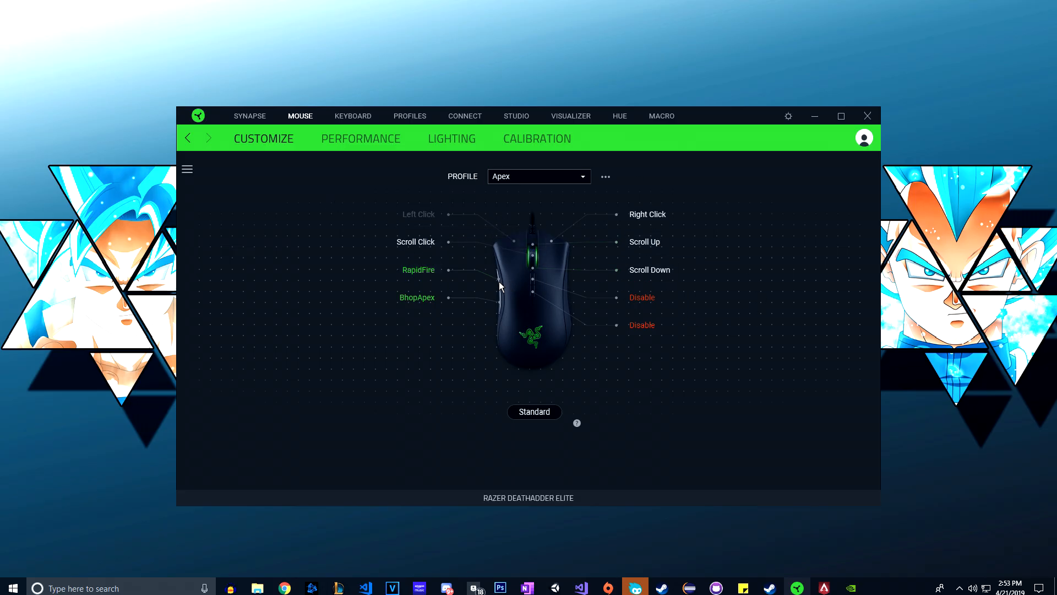
{"action": "mouse_move", "coordinate": [513, 289]}
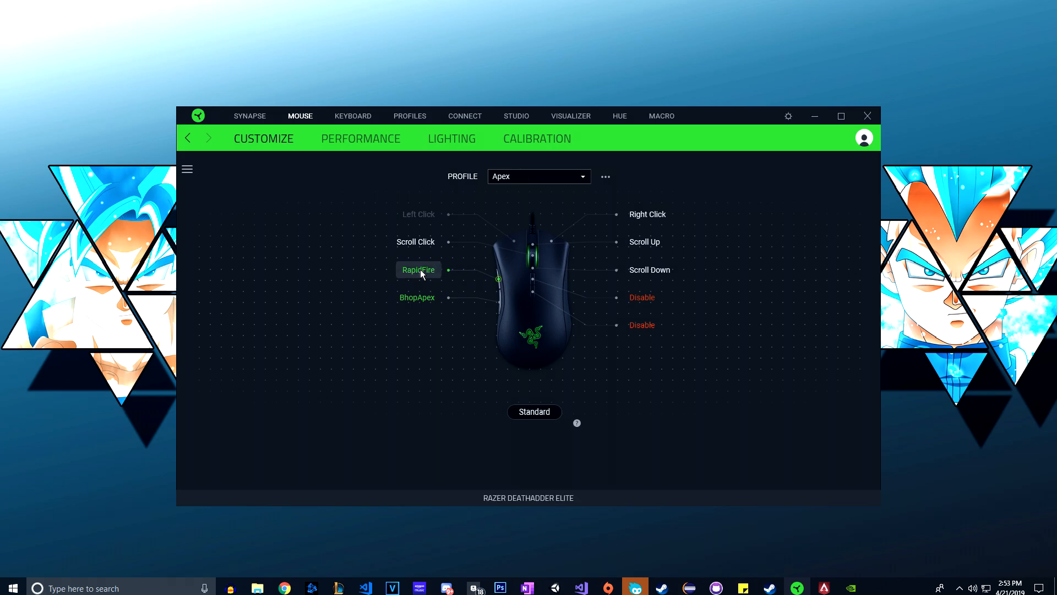
Confirm the RapidFire side button is Mouse Button 5 and assign RapidFire TestV.
{"action": "left_click", "coordinate": [418, 269]}
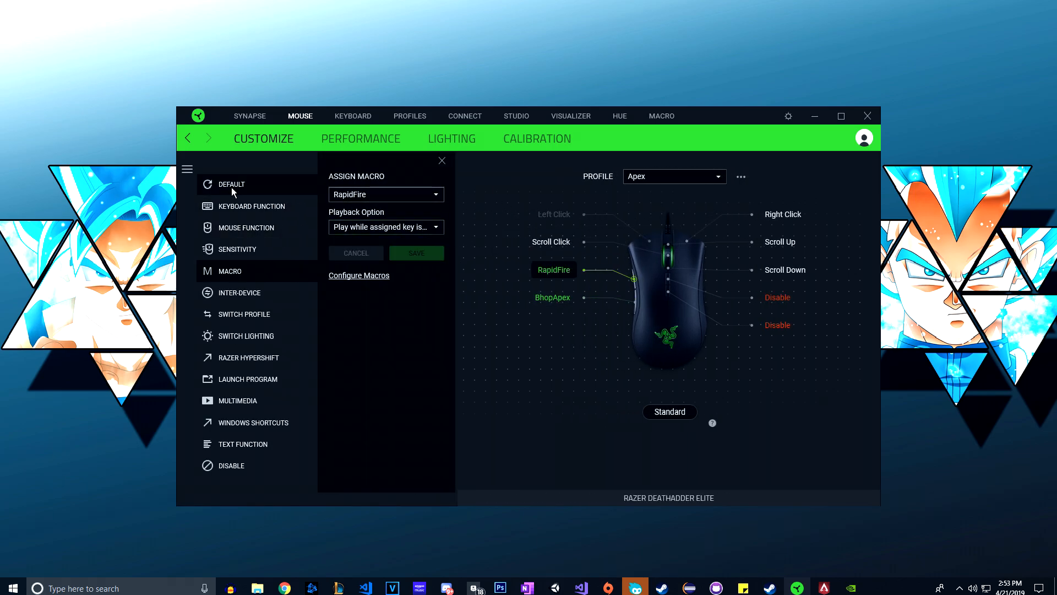
{"action": "left_click", "coordinate": [231, 184]}
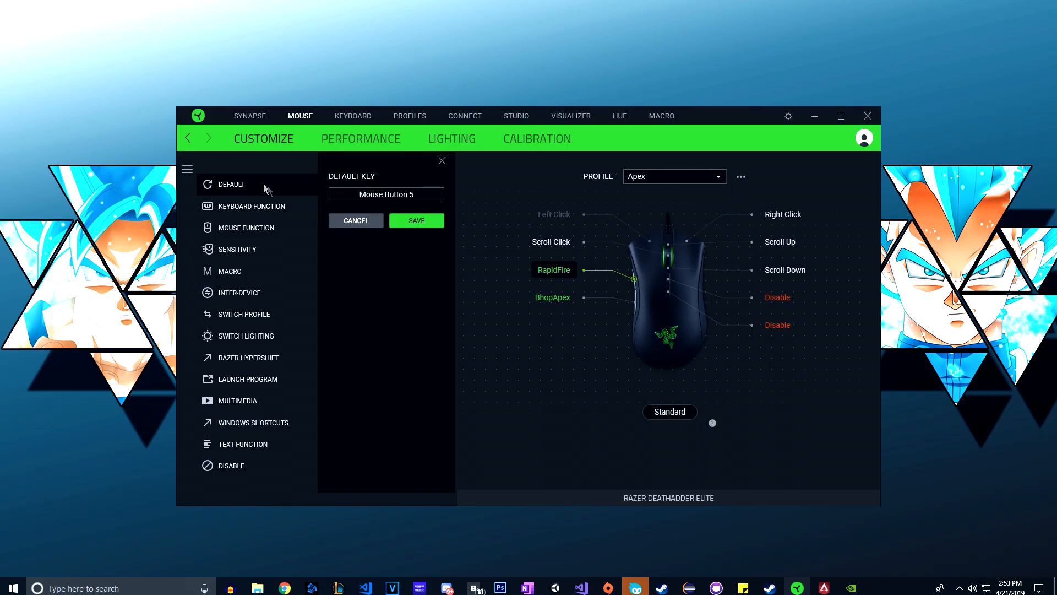
{"action": "left_click", "coordinate": [231, 270]}
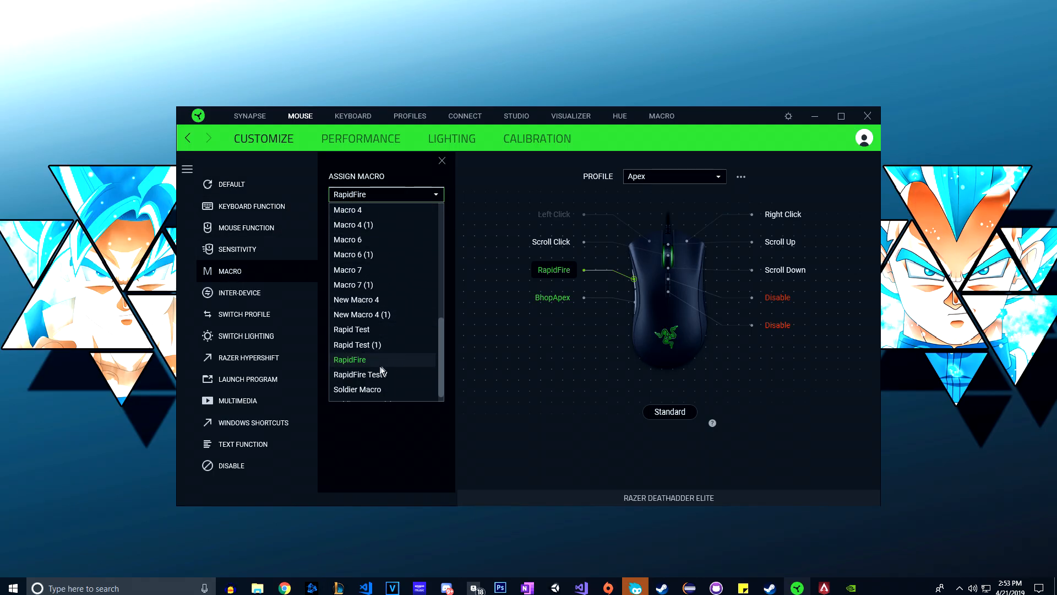
{"action": "scroll", "scroll_direction": "down", "scroll_amount": 3}
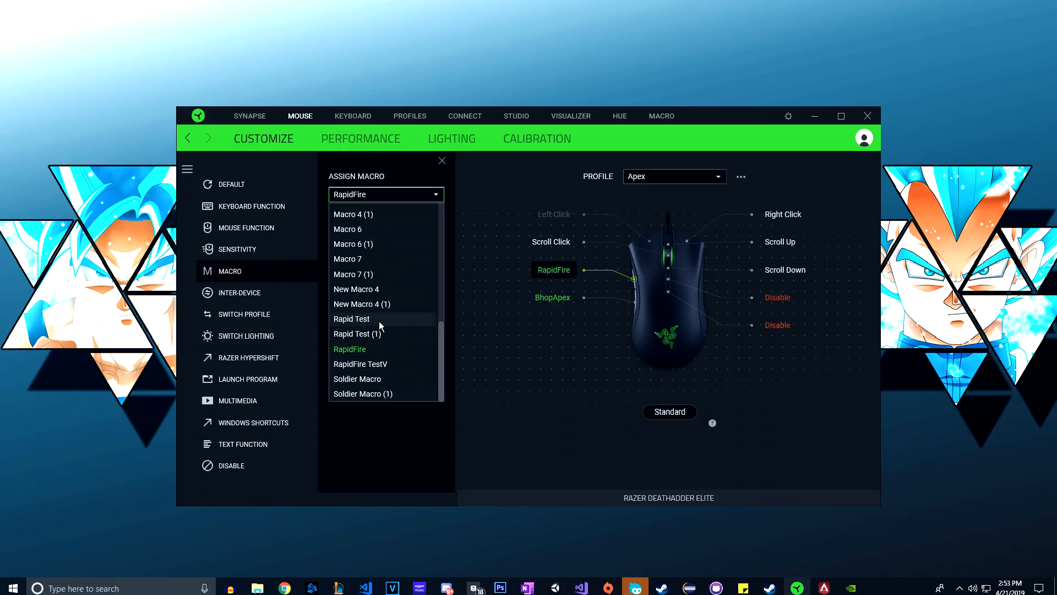
{"action": "mouse_move", "coordinate": [360, 364]}
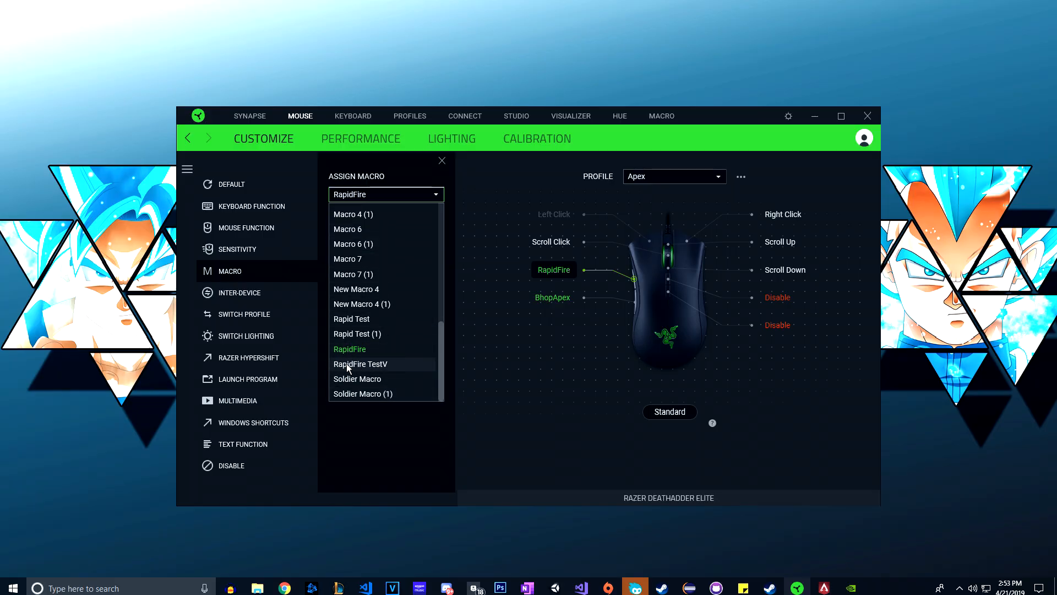
{"action": "left_click", "coordinate": [360, 364]}
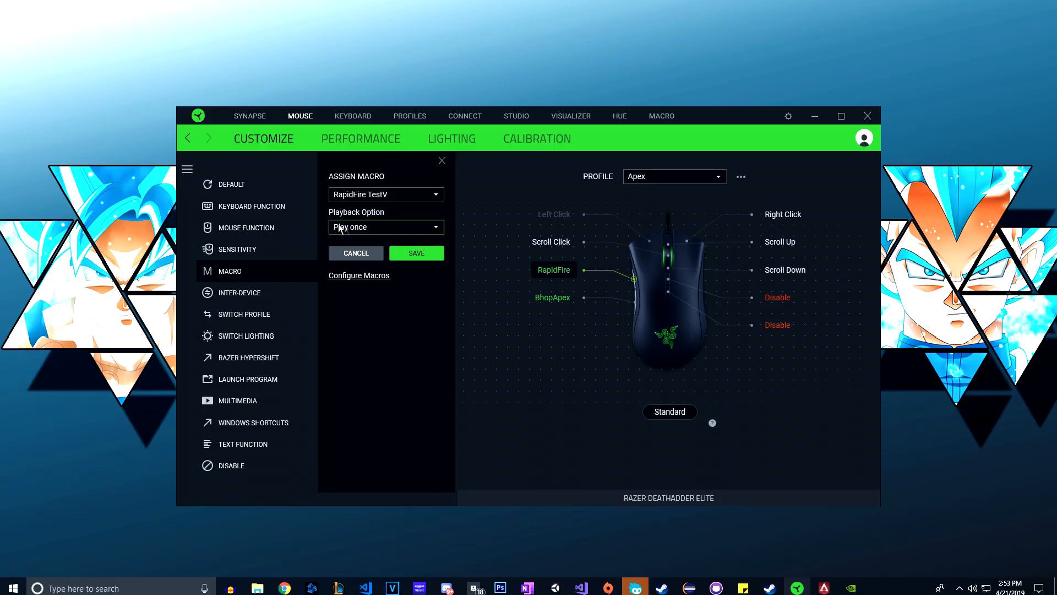
Choose 'Play while assigned key is pressed' playback and save the button assignment.
{"action": "left_click", "coordinate": [384, 226]}
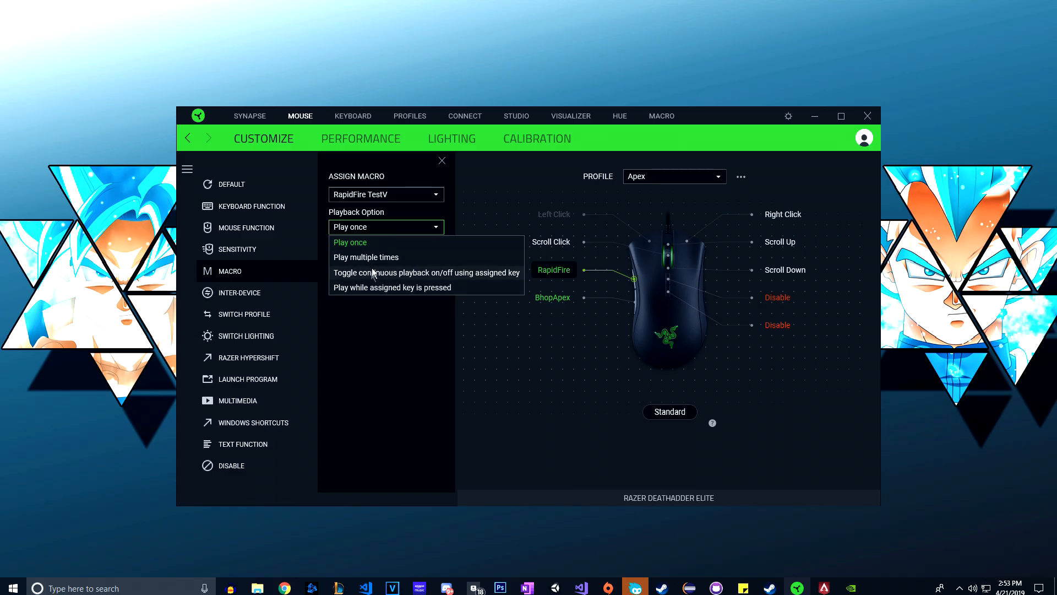
{"action": "mouse_move", "coordinate": [361, 287]}
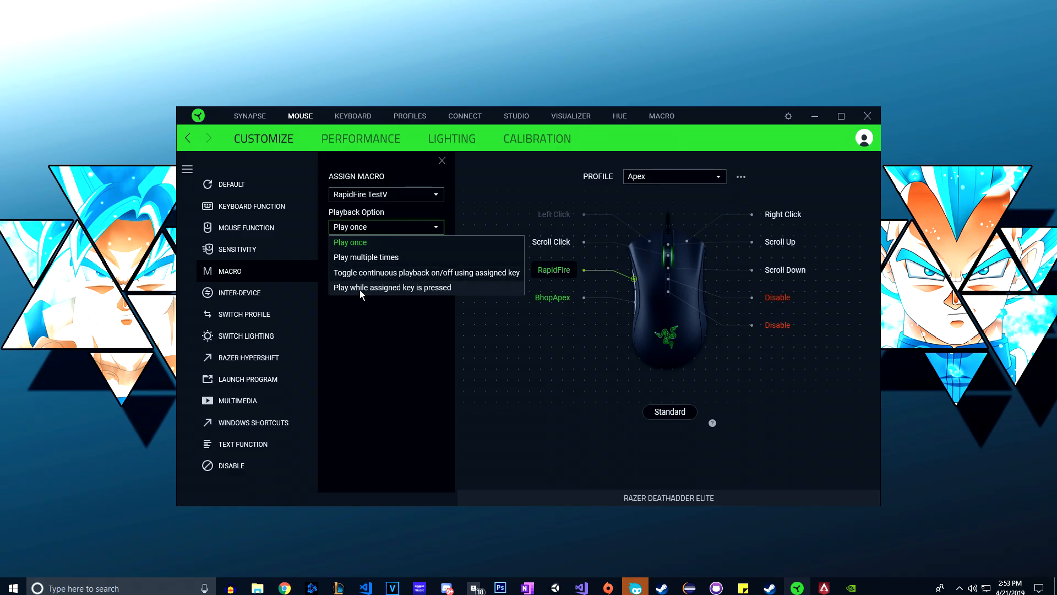
{"action": "left_click", "coordinate": [392, 288]}
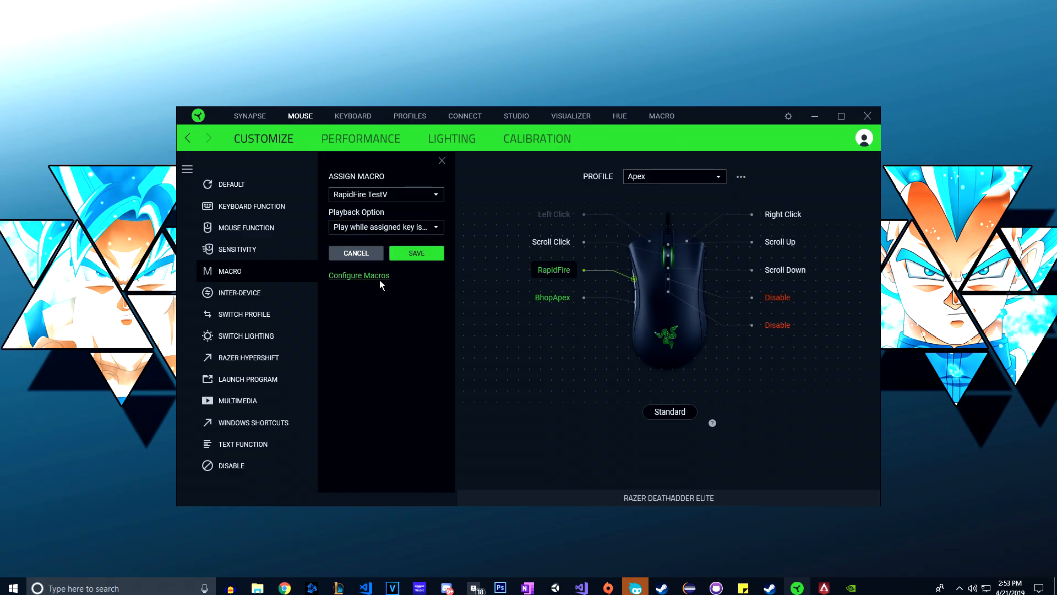
{"action": "mouse_move", "coordinate": [367, 241]}
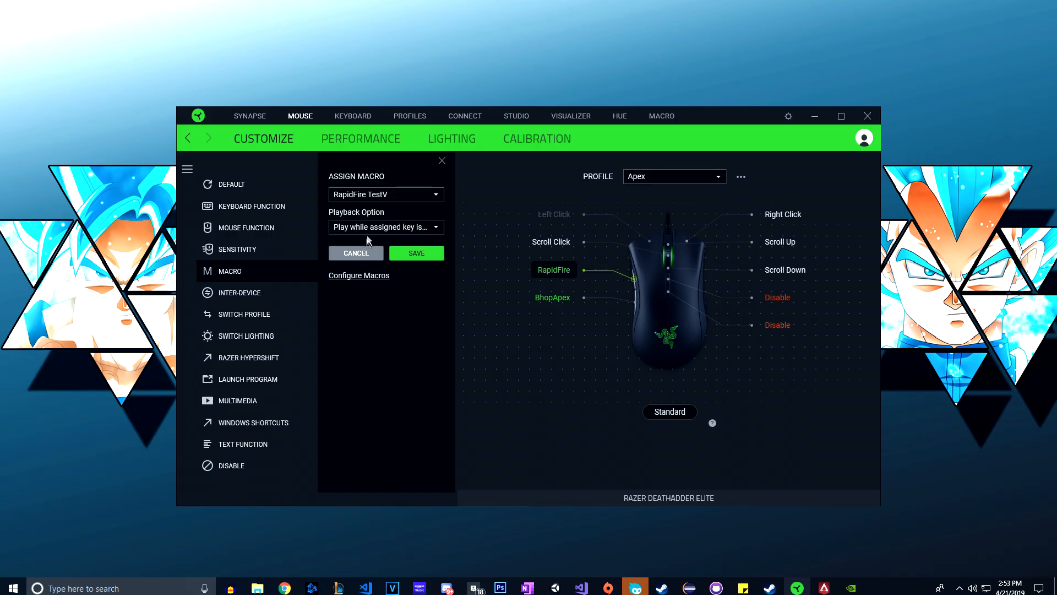
{"action": "left_click", "coordinate": [385, 227]}
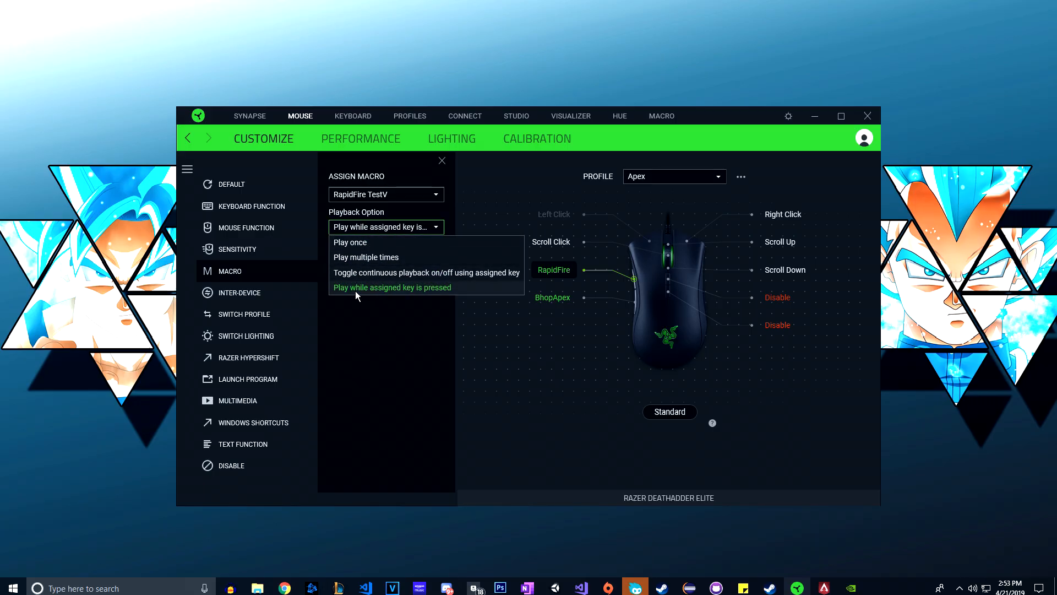
{"action": "mouse_move", "coordinate": [359, 297]}
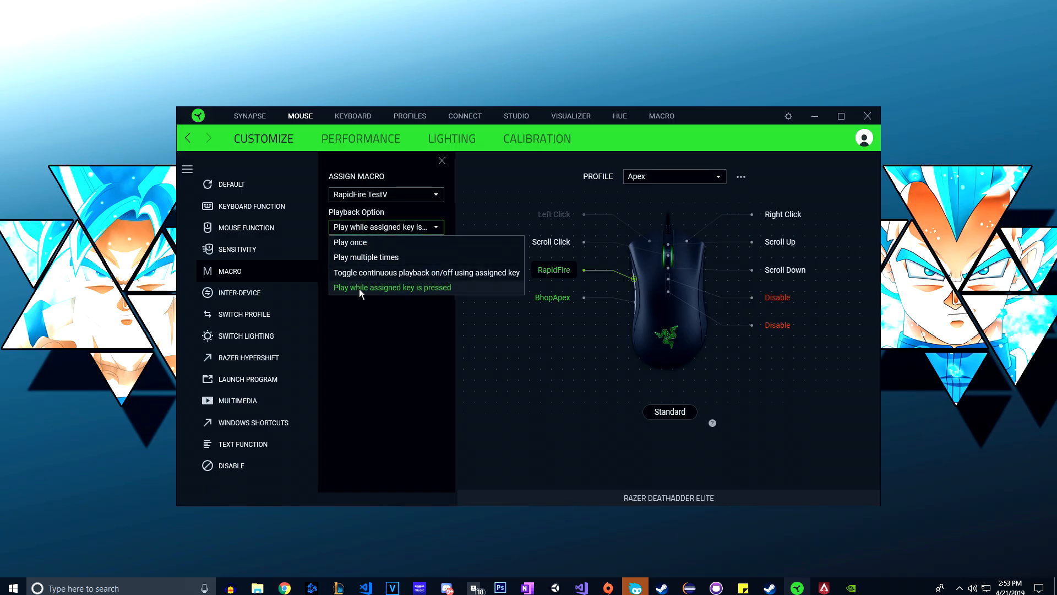
{"action": "left_click", "coordinate": [391, 287]}
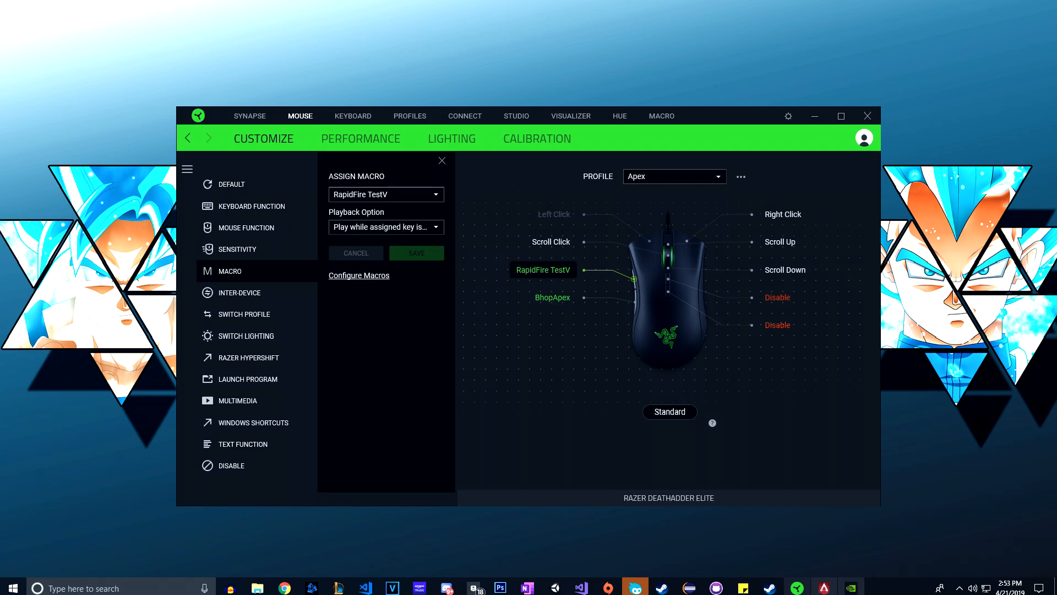
{"action": "left_click", "coordinate": [868, 115]}
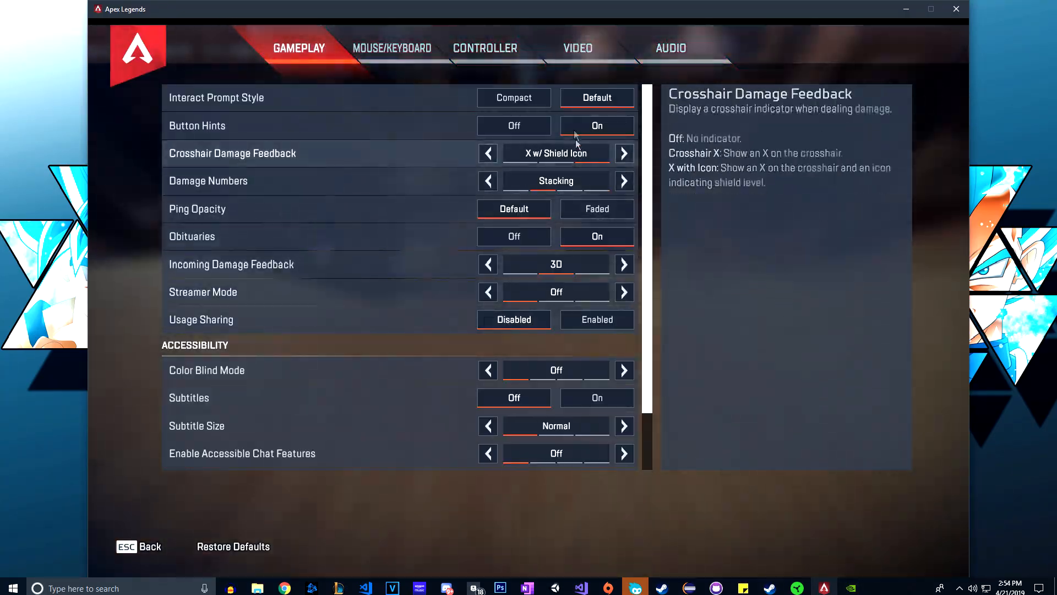
Exit Apex Legends settings and enter the Firing Range holding an R-301.
{"action": "left_click", "coordinate": [670, 48]}
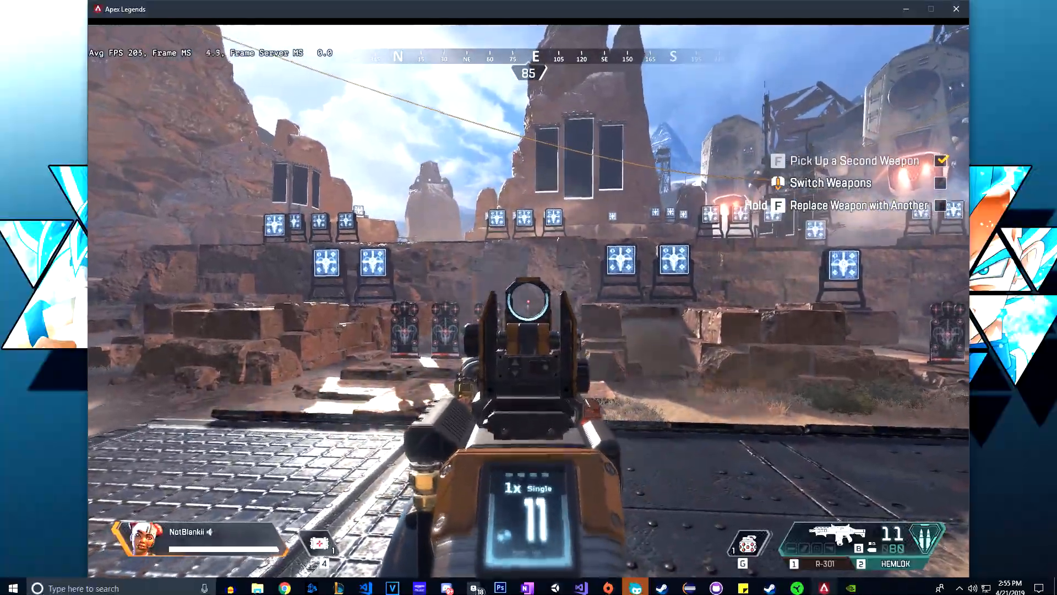
Fire R-301 bursts at a Firing Range target, landing 36 damage with 7 rounds left.
{"action": "left_click", "coordinate": [528, 300]}
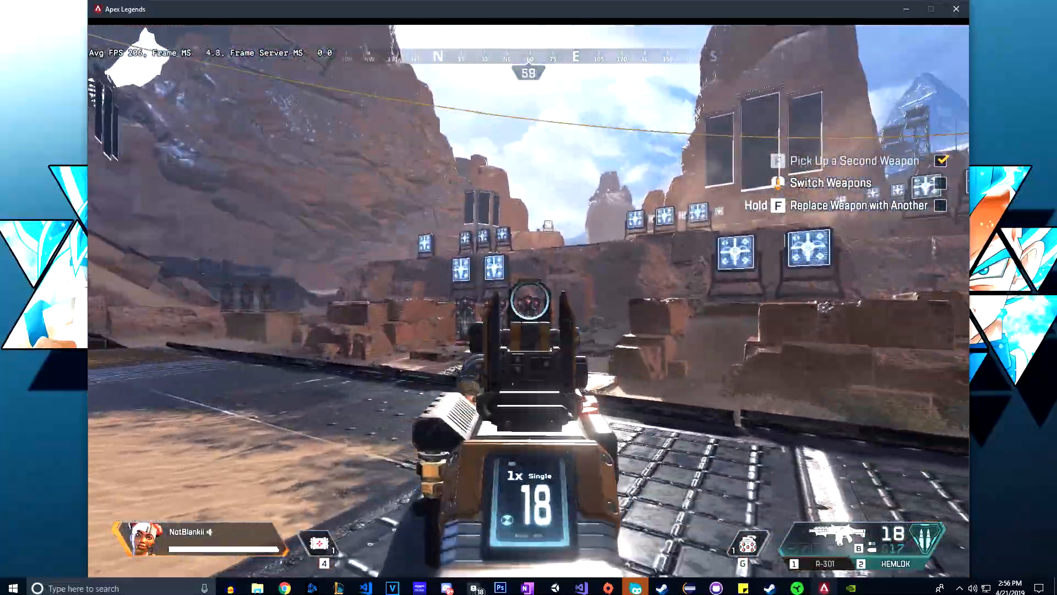
{"action": "left_click", "coordinate": [529, 304]}
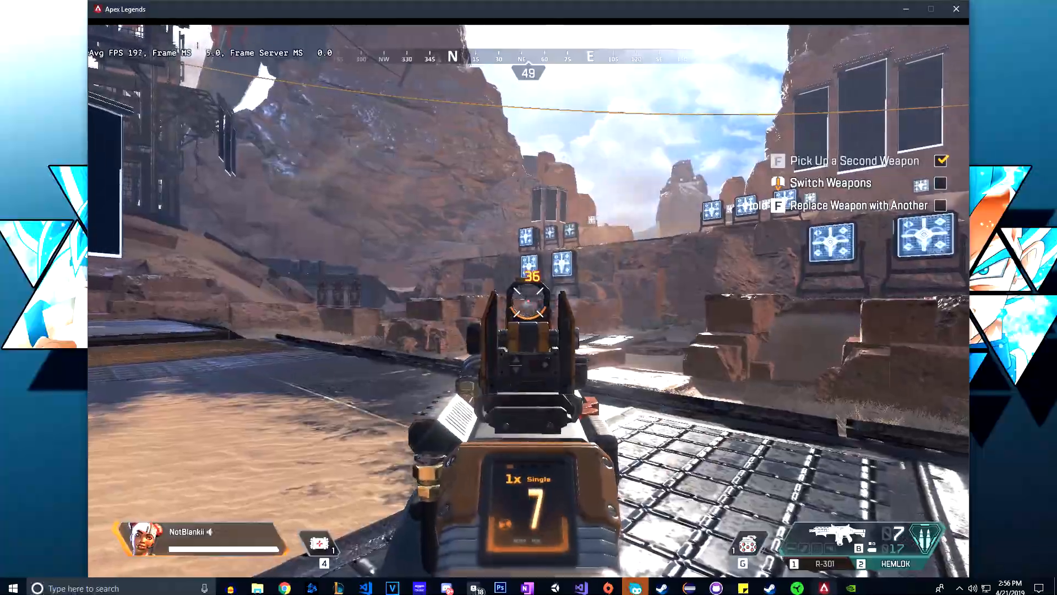